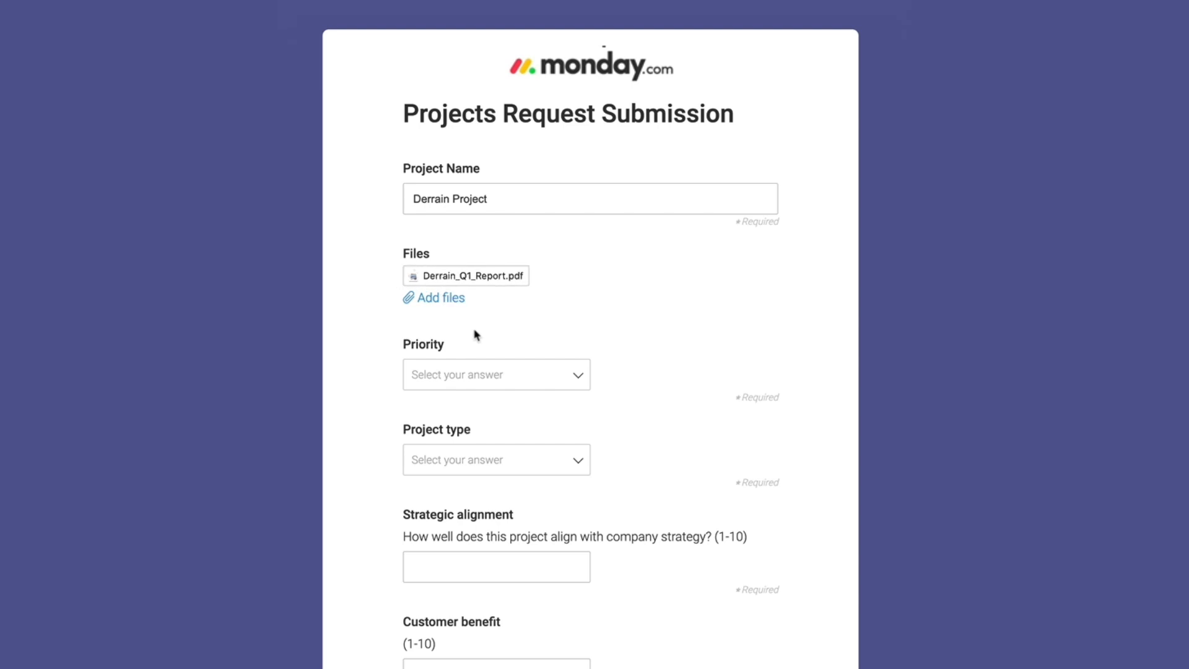
# Step: Enter the benefit score of 9, set the technical benefit score, and submit the Derrain Project request
pyautogui.write('9')
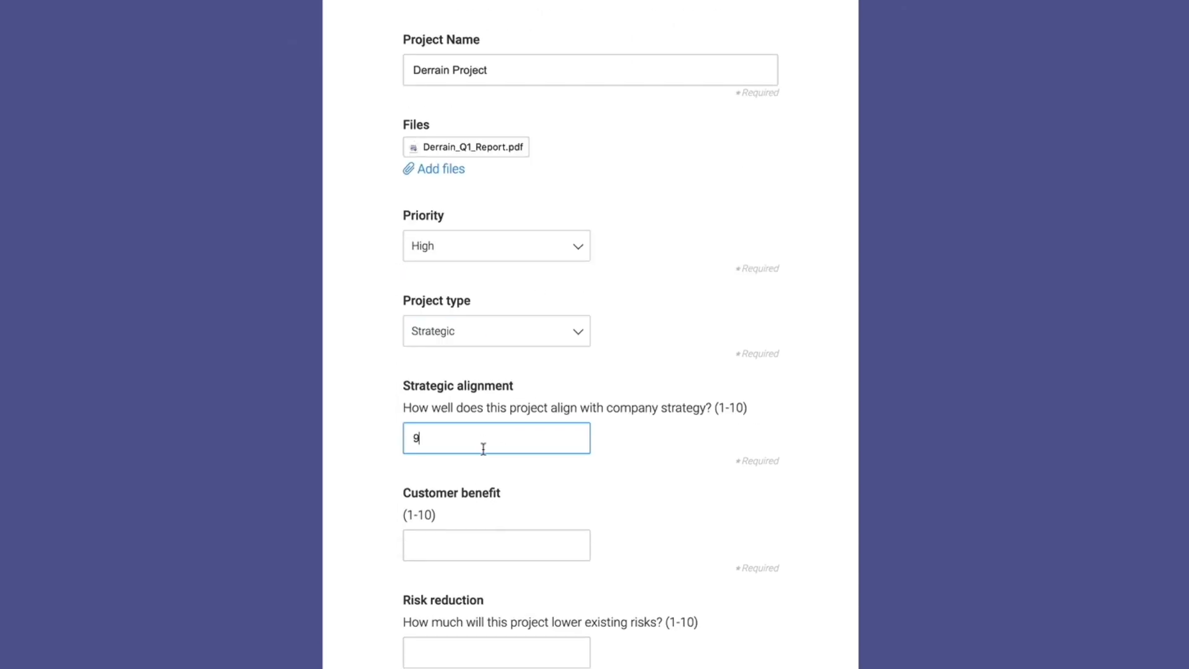
pyautogui.scroll(-3)
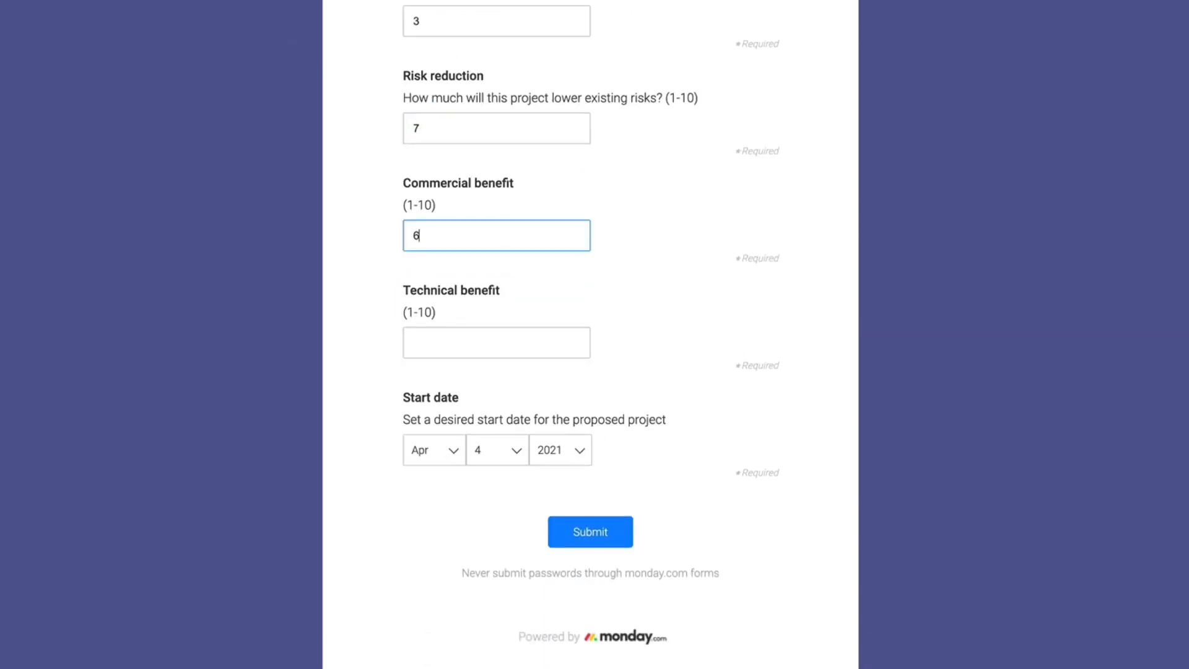
pyautogui.click(589, 531)
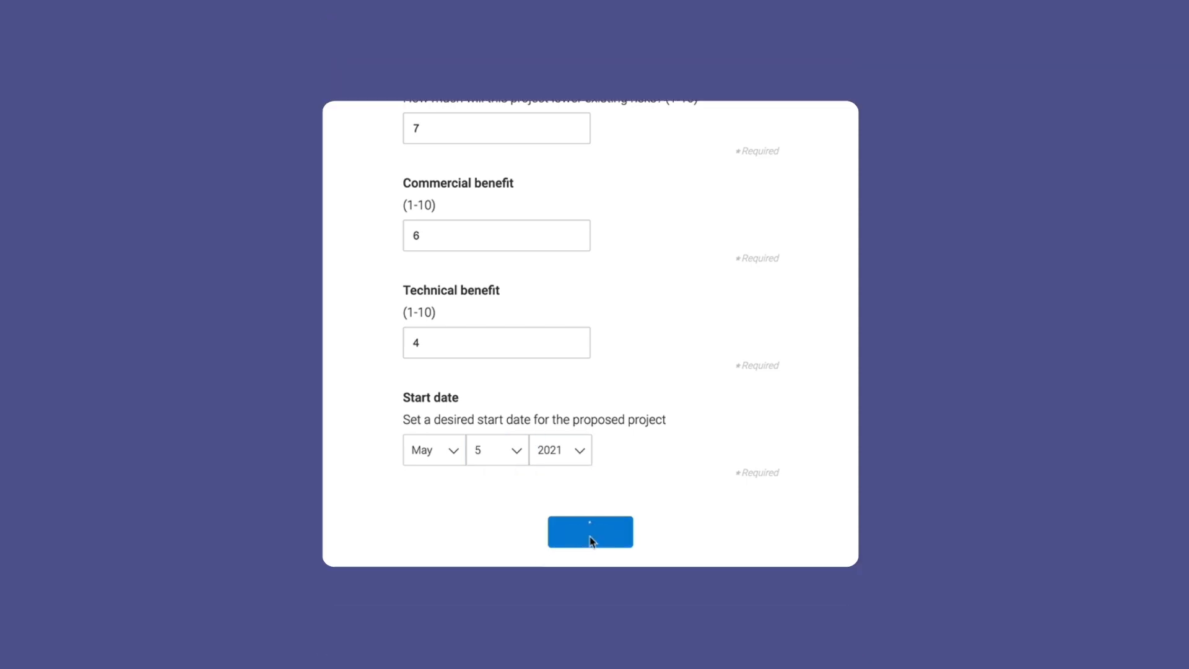
pyautogui.click(590, 531)
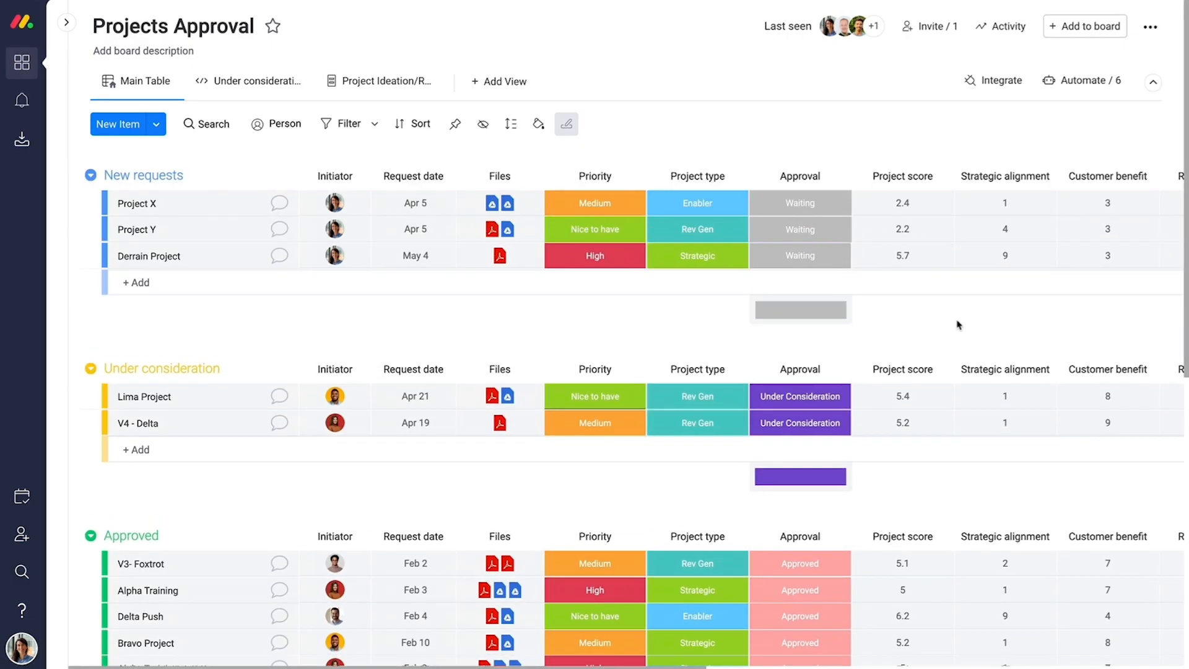
# Step: Mark the Derrain Project request as Approved so it moves to Planned Projects
pyautogui.click(799, 255)
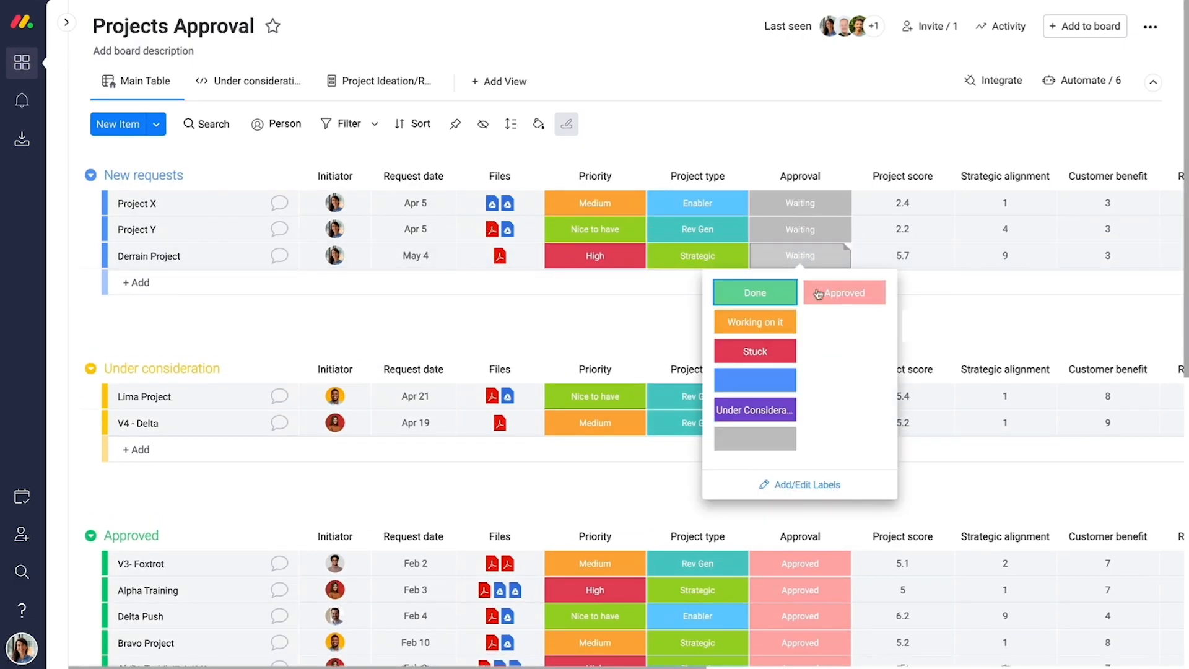
pyautogui.click(753, 410)
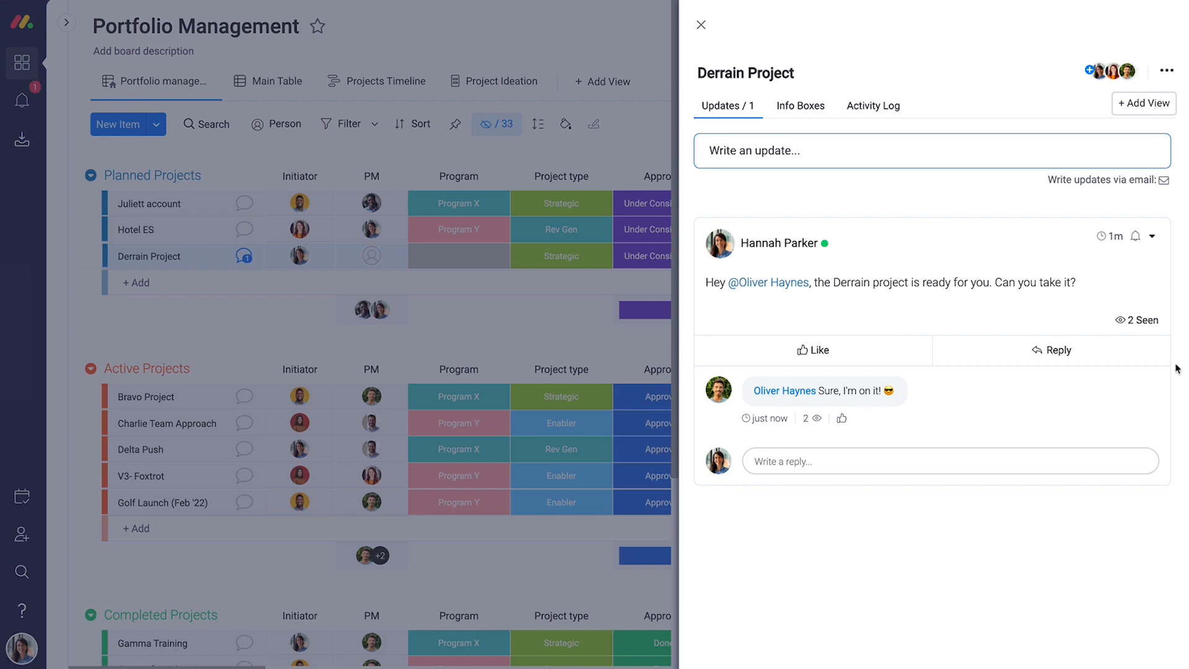
# Step: Follow the Automations notification to the auto-created Derrain Project board
pyautogui.click(700, 25)
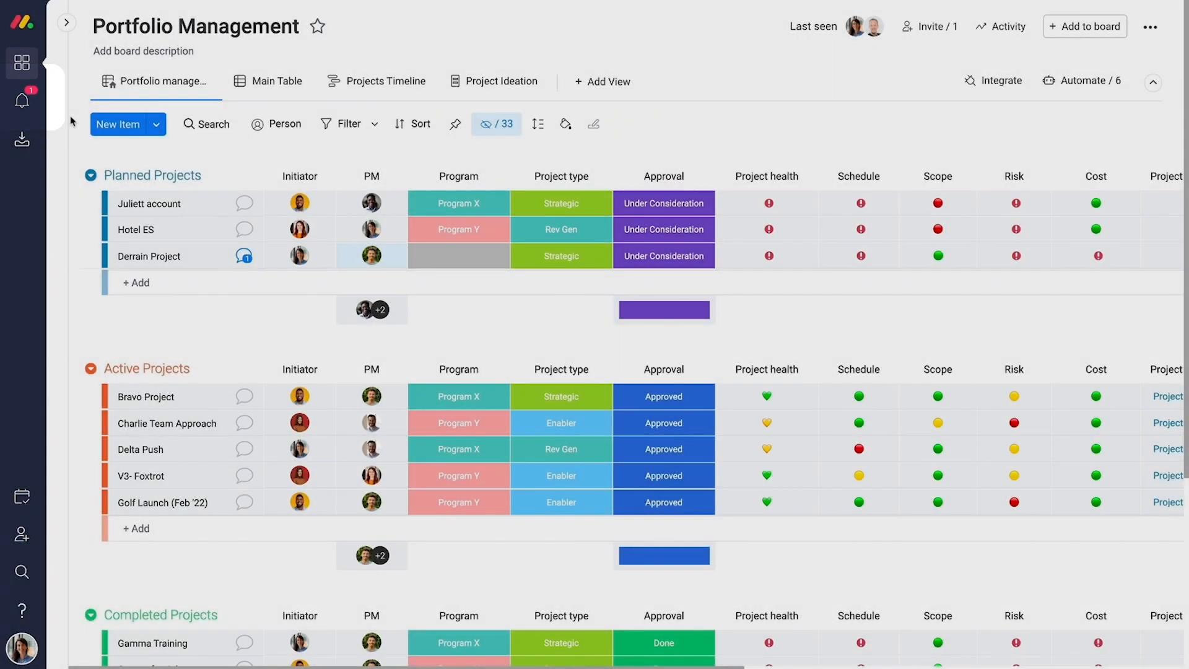
pyautogui.click(23, 100)
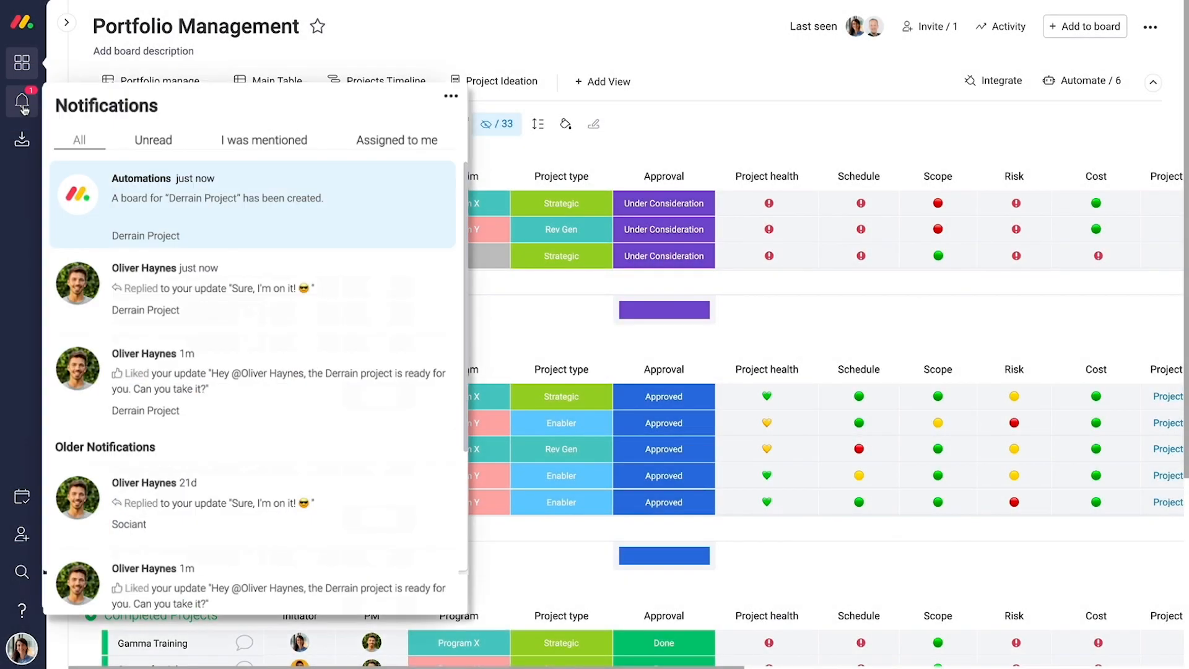
pyautogui.click(146, 236)
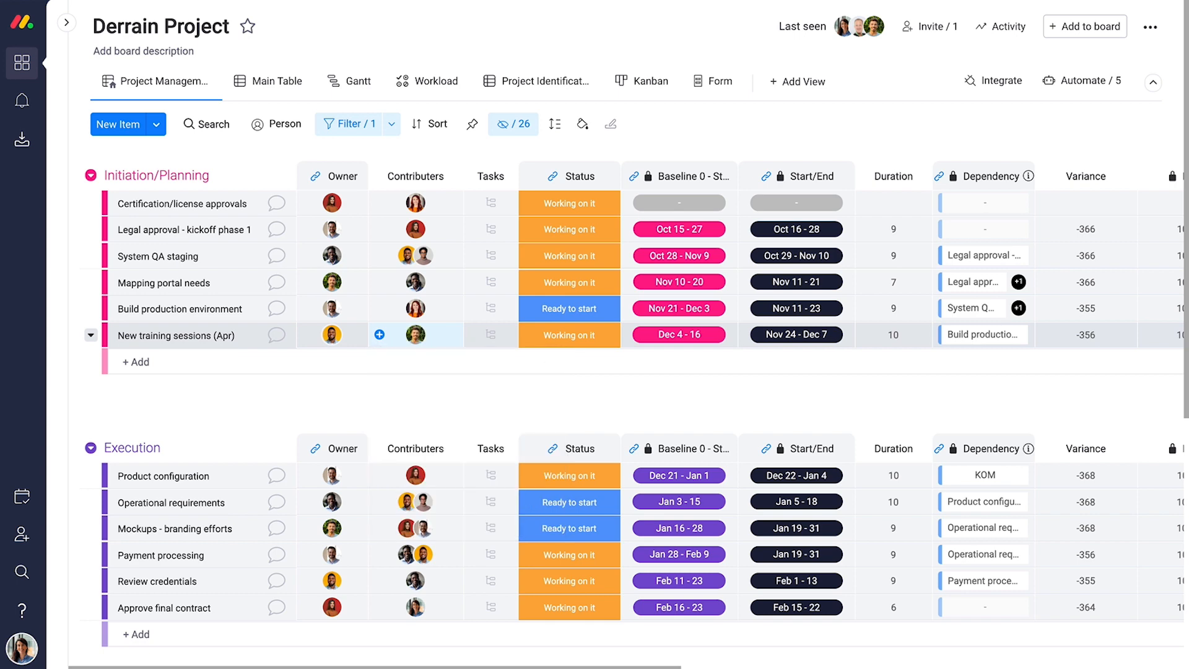
# Step: Show the team's workload by months instead of weeks, then move to the Gantt timeline
pyautogui.click(435, 82)
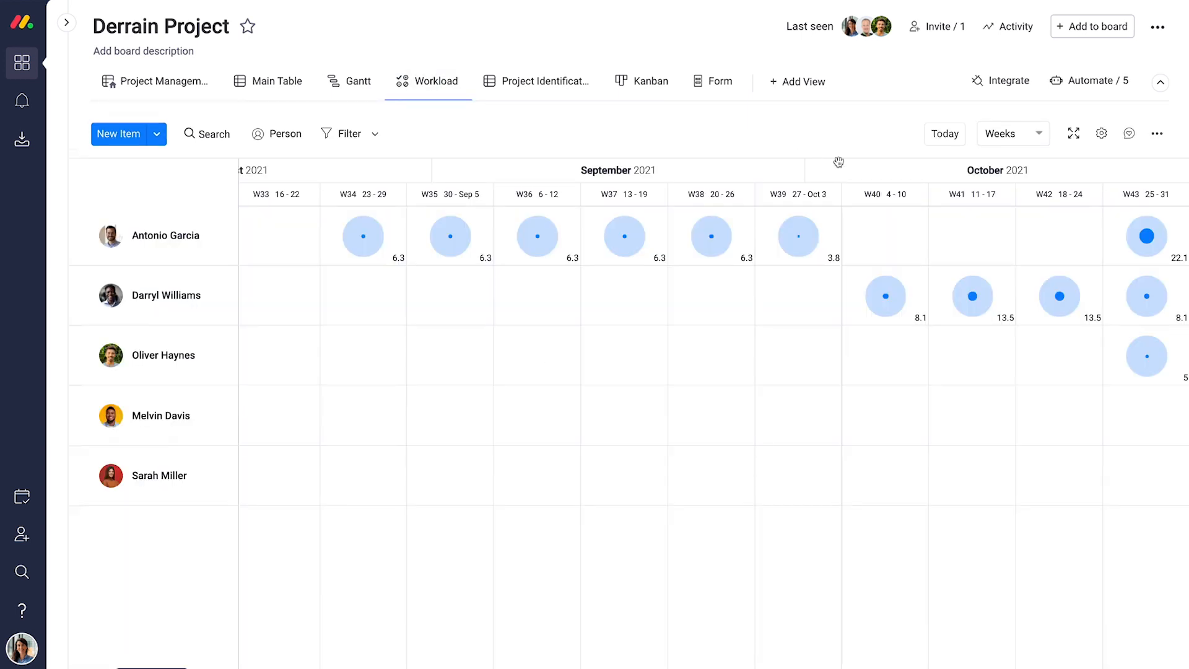
pyautogui.click(1008, 134)
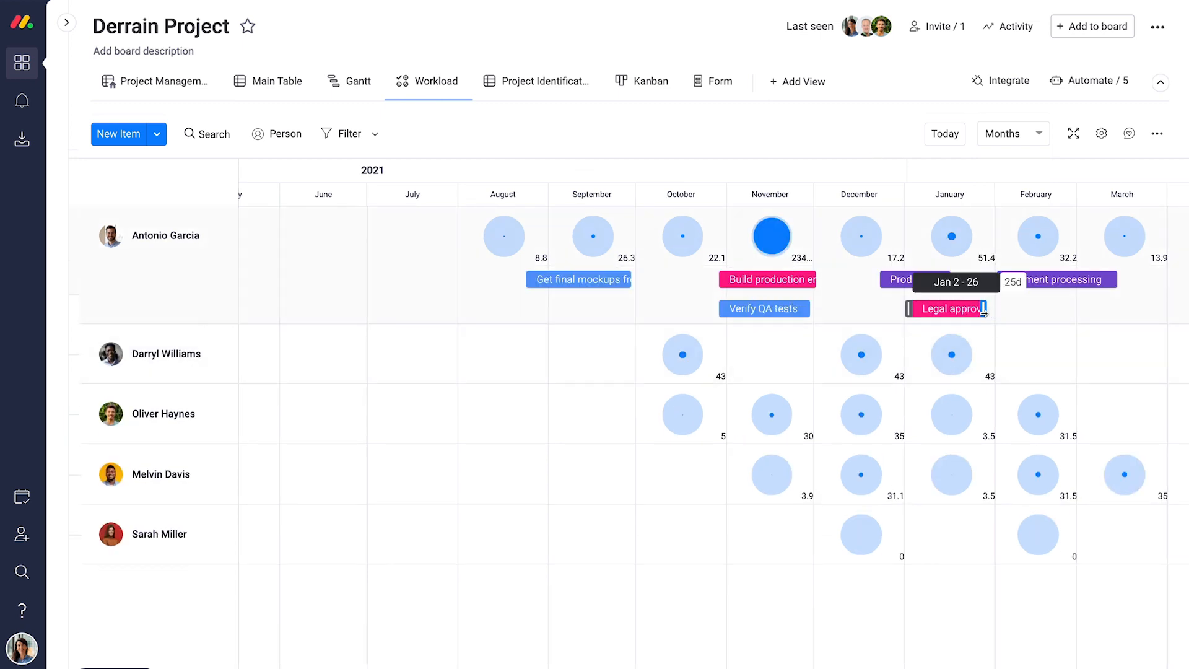
pyautogui.click(356, 82)
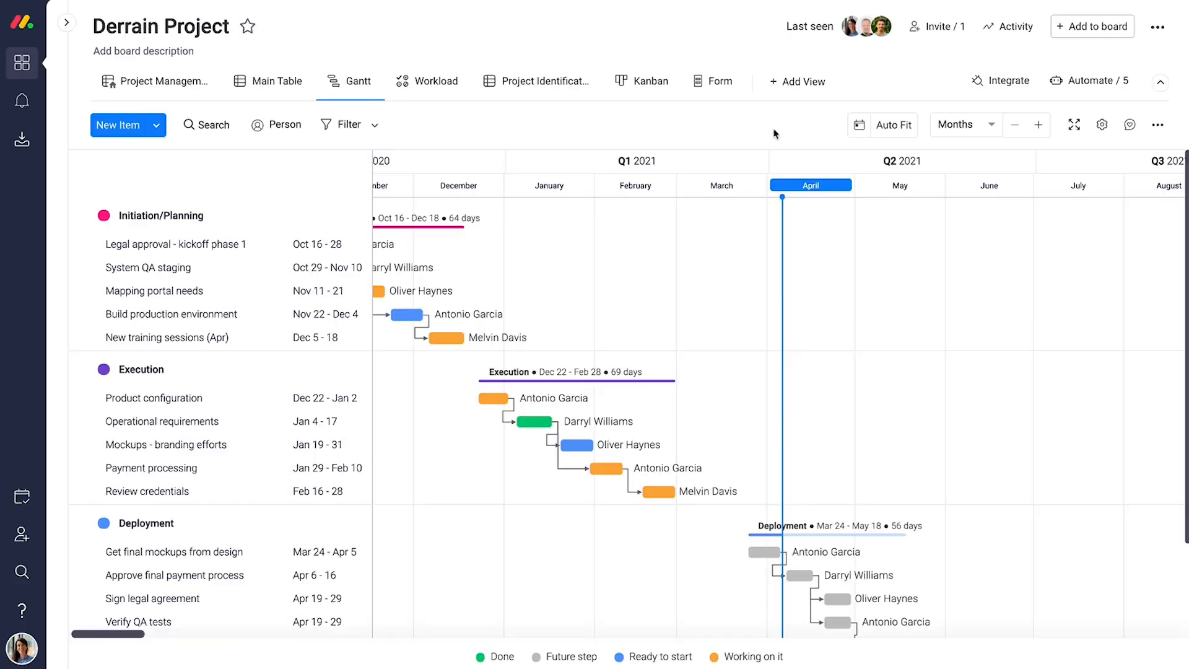
# Step: Scale the Gantt timeline to quarters and bring up the Project Dashboard
pyautogui.click(963, 124)
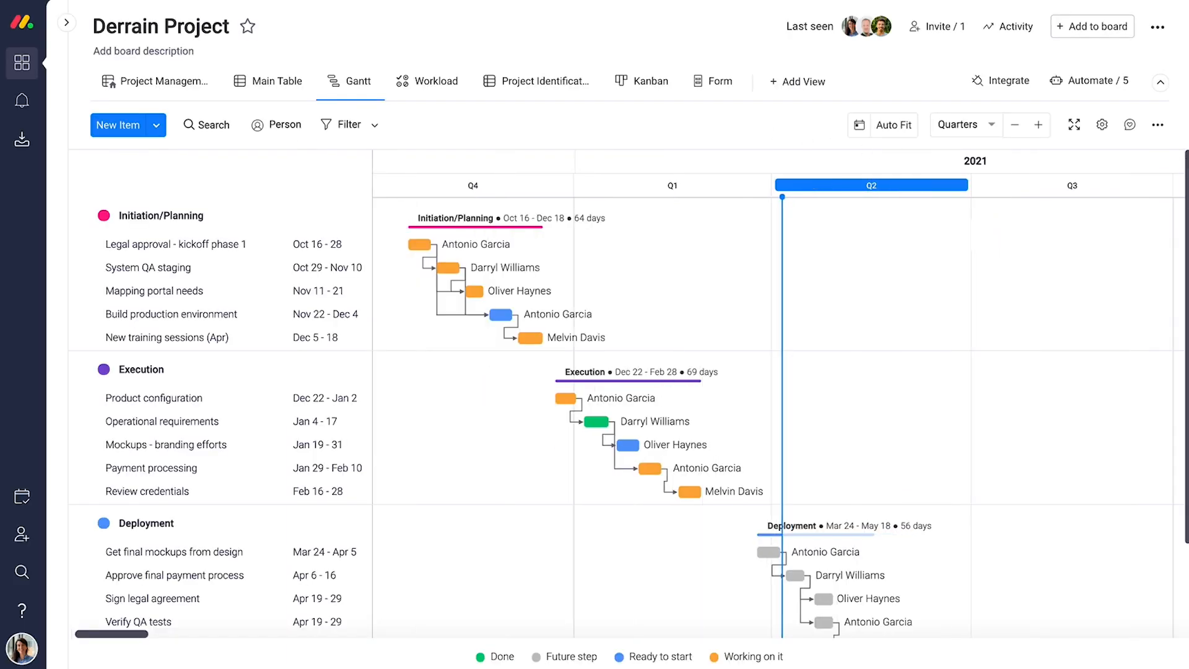
pyautogui.click(766, 551)
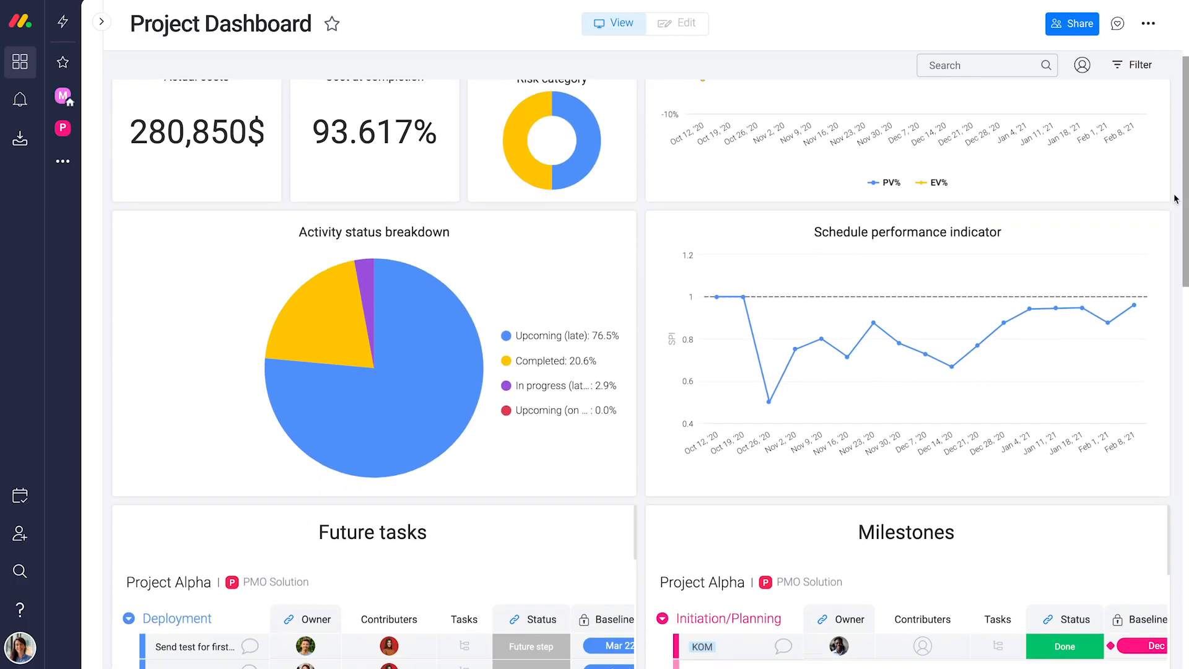
# Step: Scroll through the Project Dashboard's budget and effort chart widgets
pyautogui.scroll(-3)
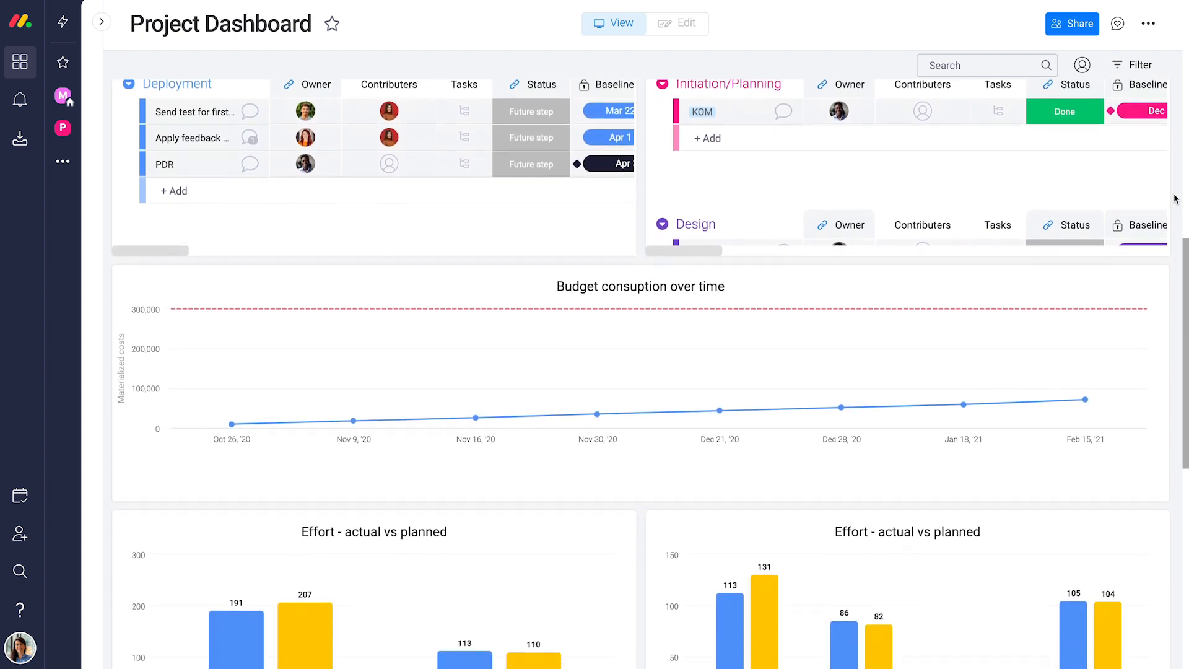
pyautogui.scroll(-3)
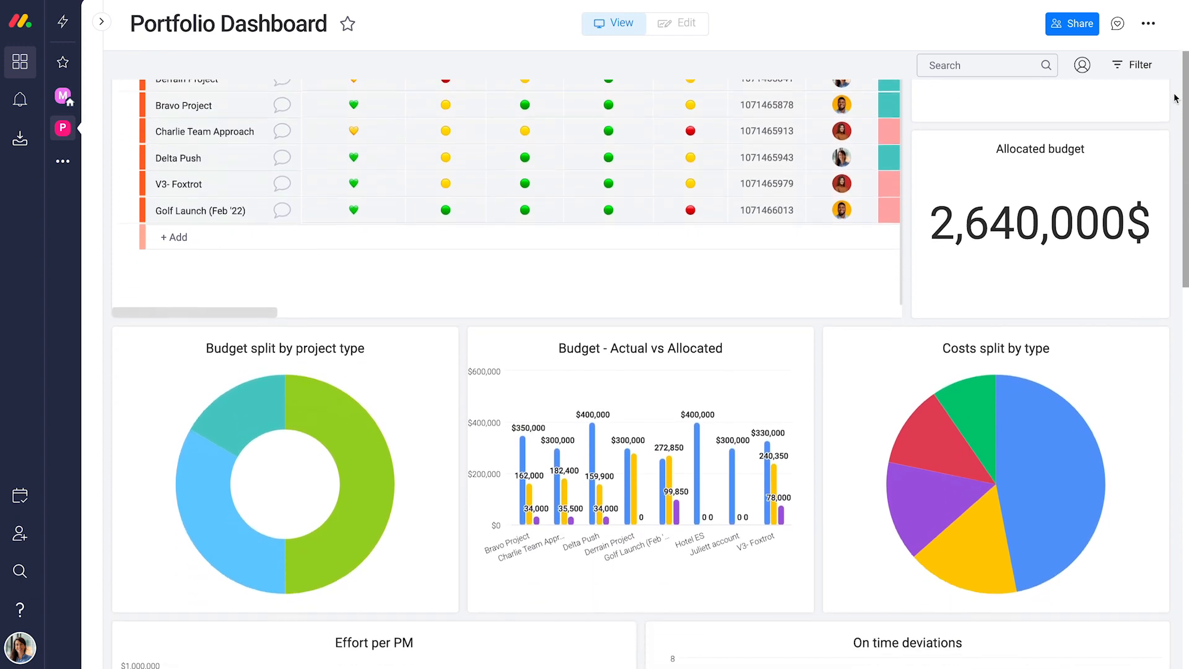
pyautogui.scroll(-3)
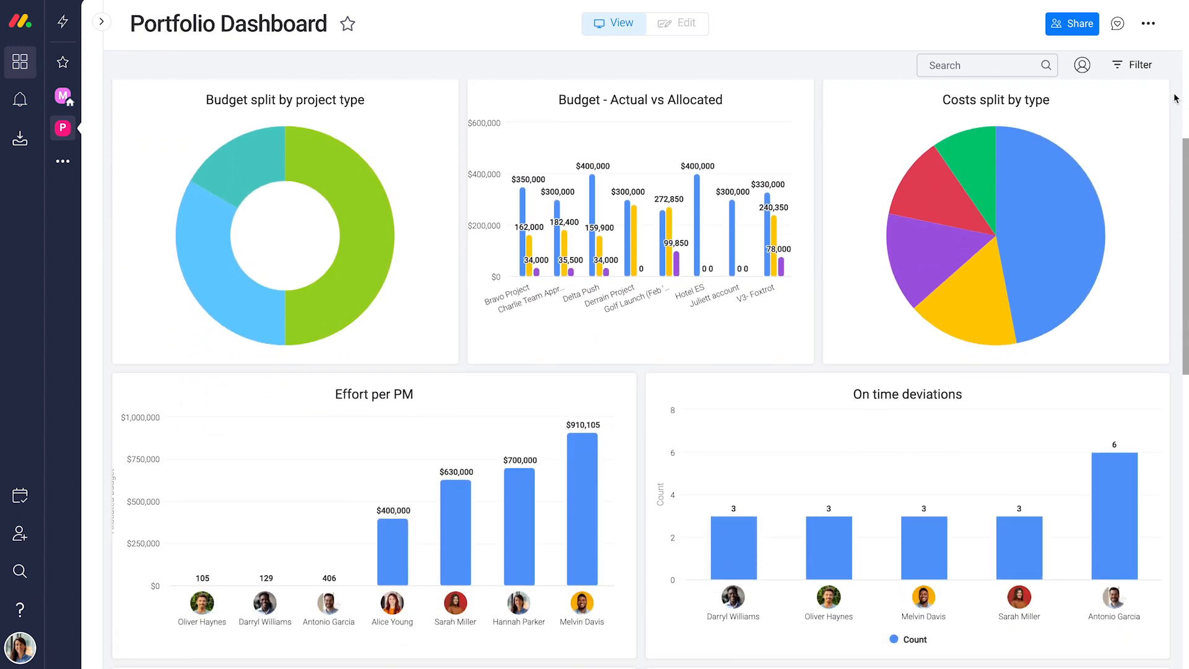
pyautogui.scroll(-3)
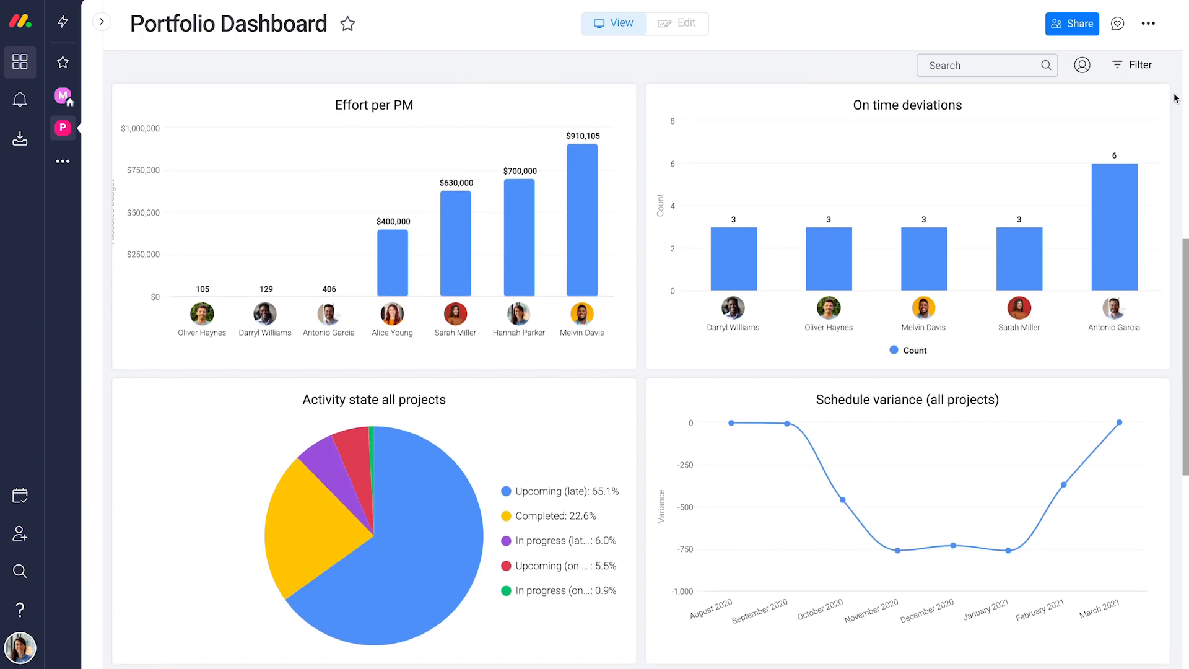
pyautogui.scroll(-3)
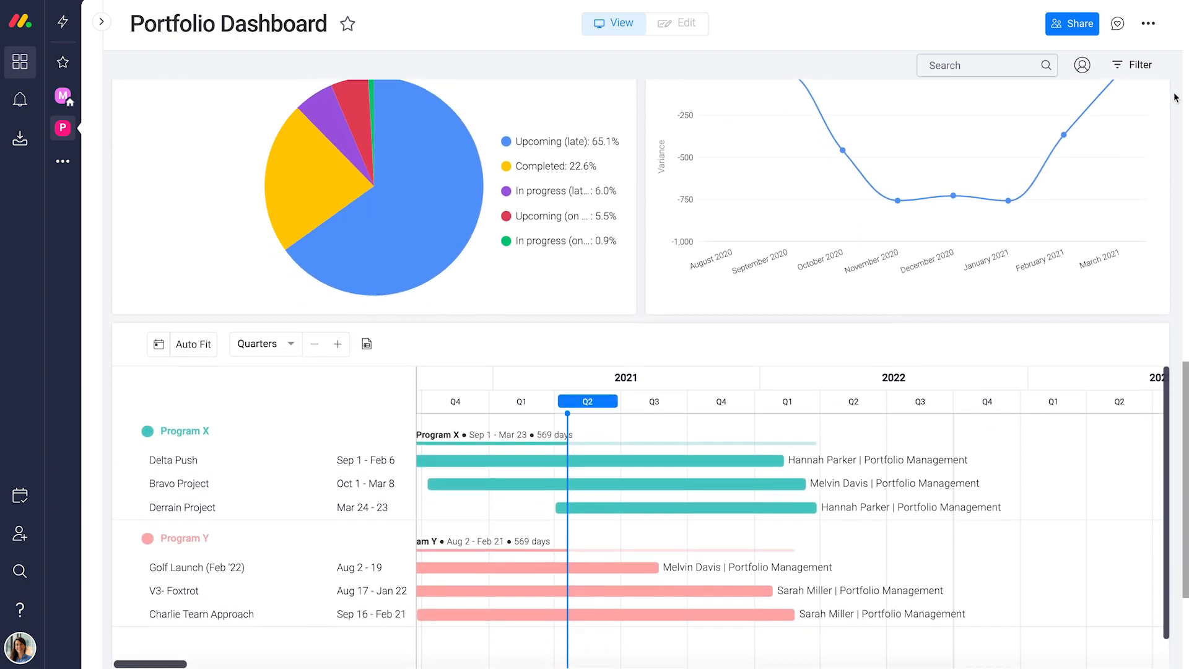
pyautogui.scroll(-3)
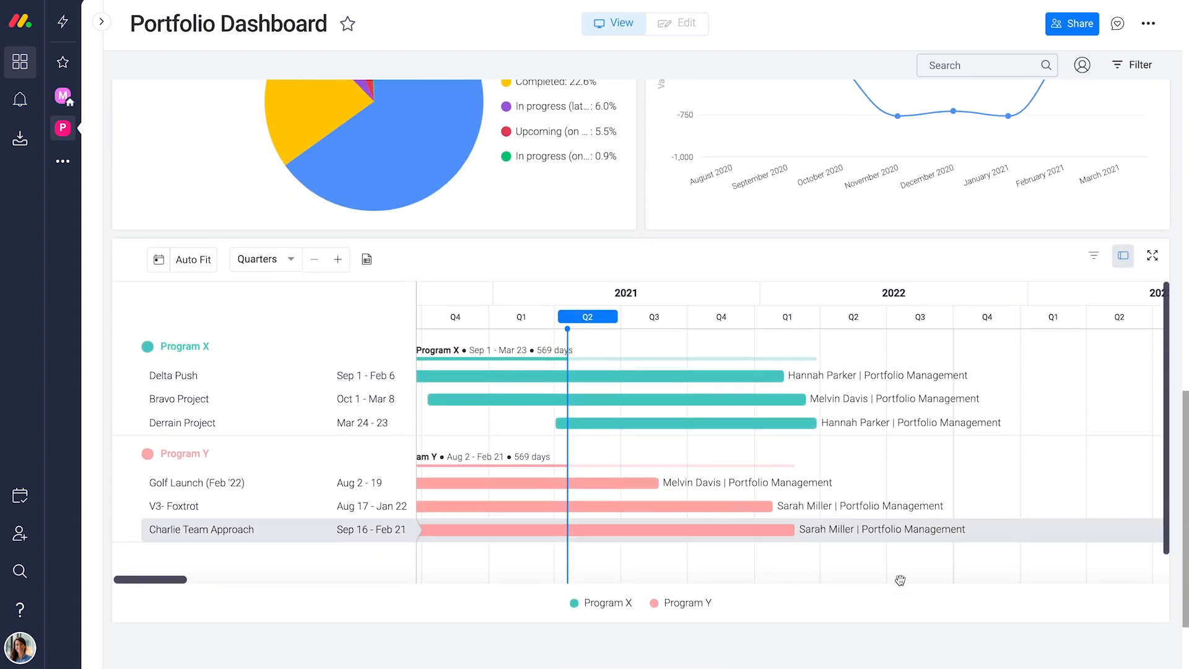